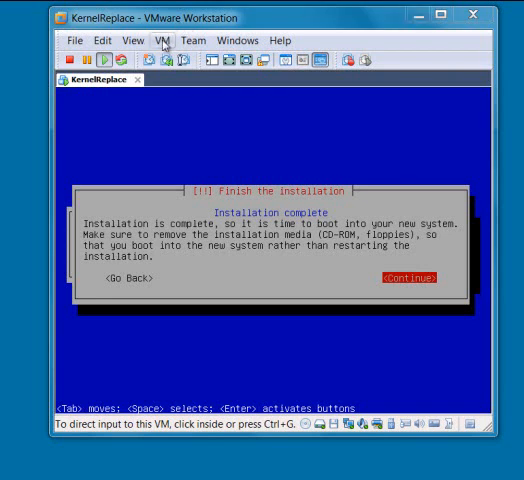
- Power off the KernelReplace virtual machine via the VM menu and confirm
left_click(162, 40)
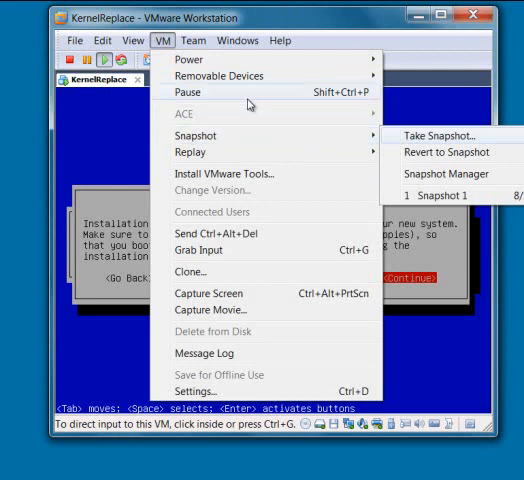
mouse_move(188, 60)
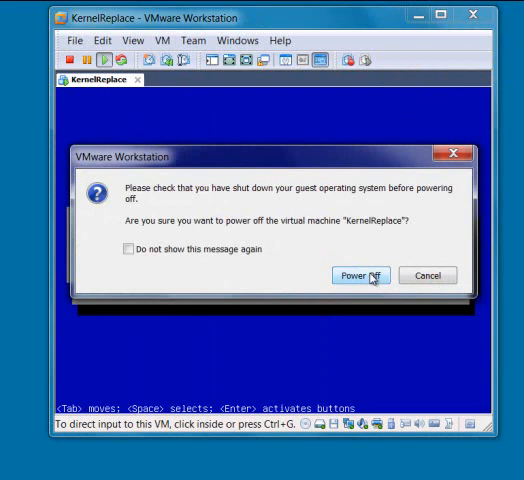
left_click(360, 276)
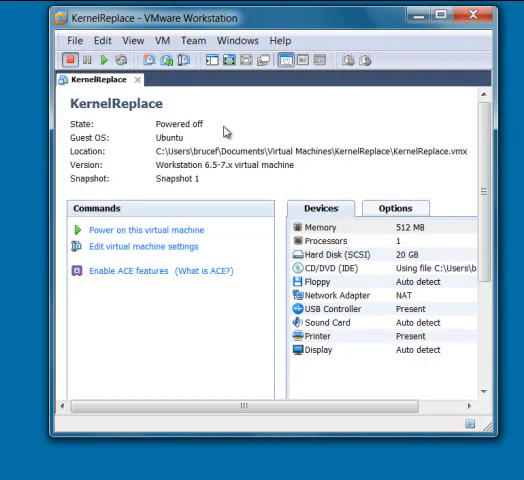
- Power KernelReplace on straight into its PhoenixBIOS setup and give the VM keyboard focus
left_click(162, 40)
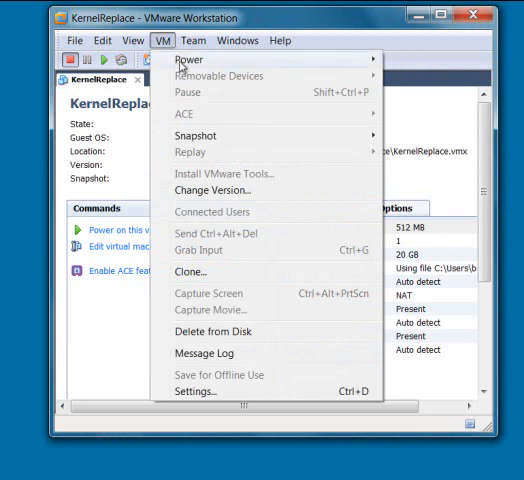
mouse_move(188, 64)
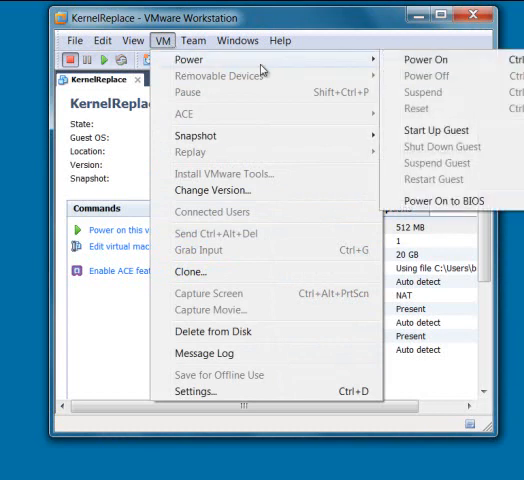
mouse_move(446, 200)
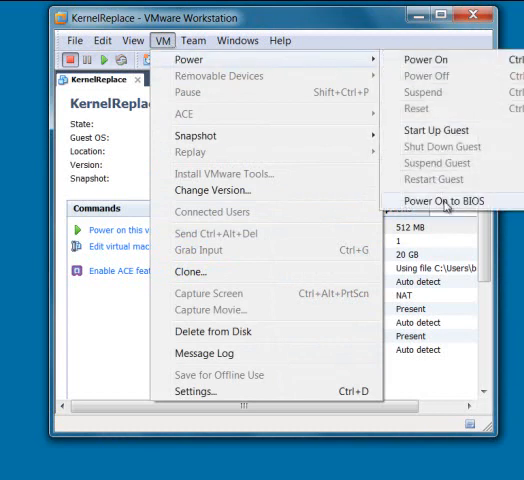
left_click(438, 204)
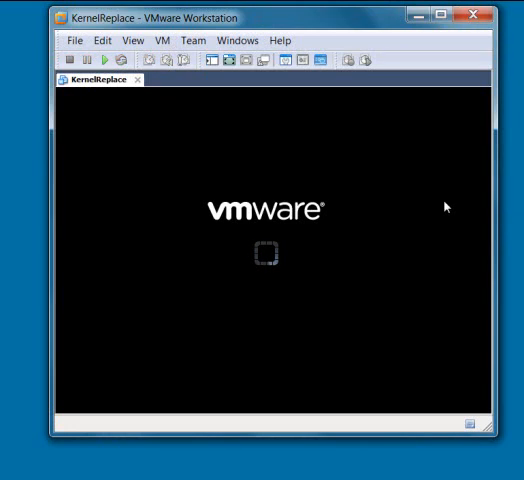
left_click(94, 60)
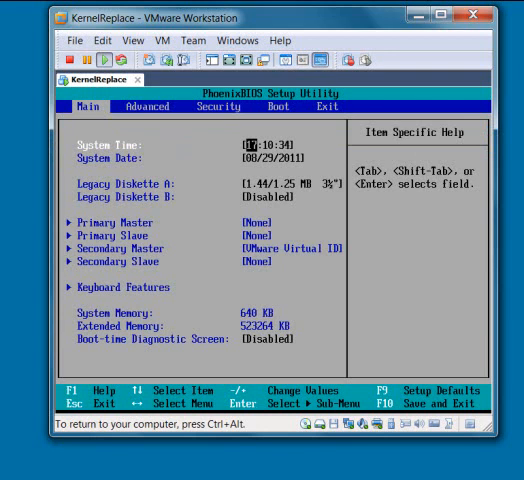
- Put CD-ROM Drive first in the BIOS boot order and save with F10 to boot the Ubuntu installer
left_click(280, 106)
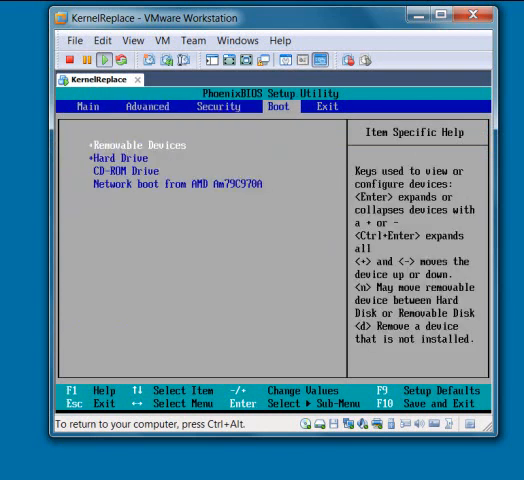
key("Down")
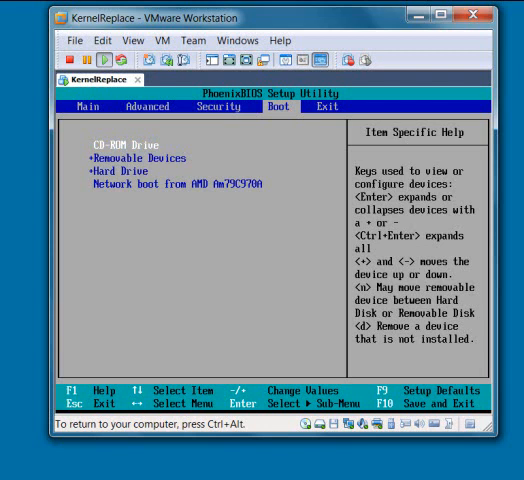
key("F10")
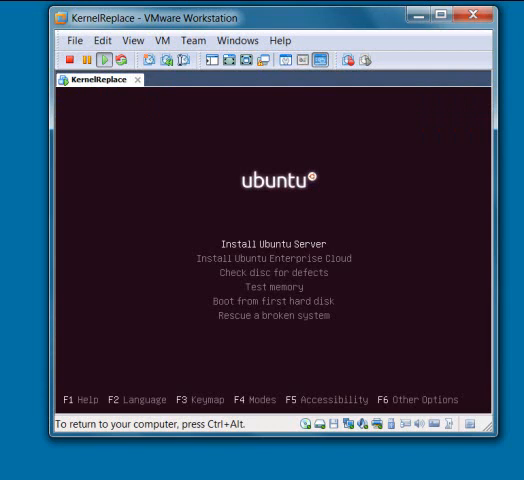
- Start Rescue a broken system from the installer menu and choose English as the language
key("down")
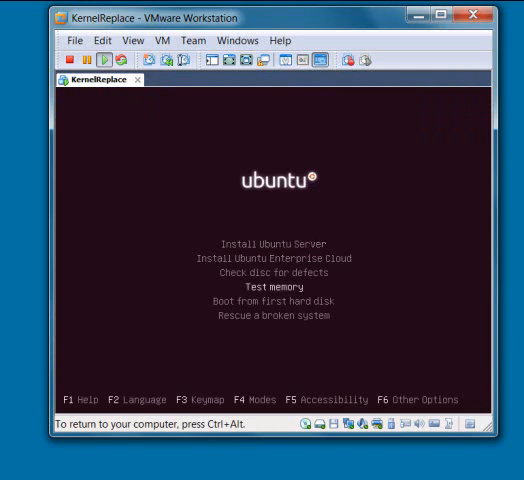
key("Down")
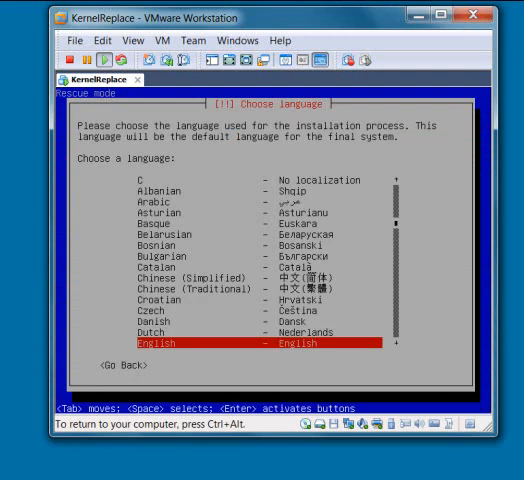
key("Return")
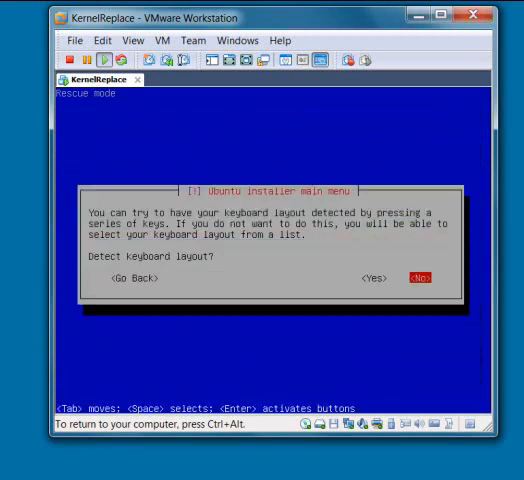
- Decline keyboard detection and select the USA layout to reach the rescue operations menu
left_click(420, 278)
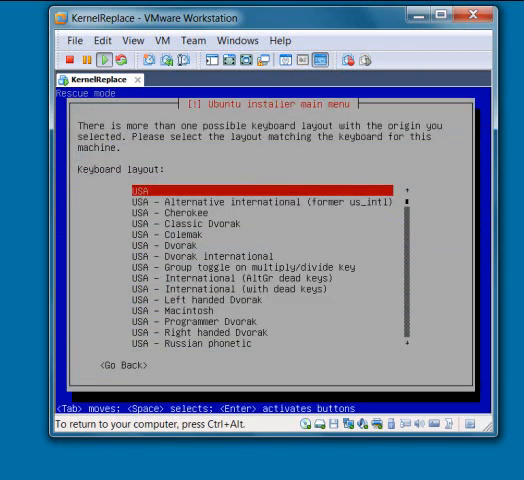
key("Return")
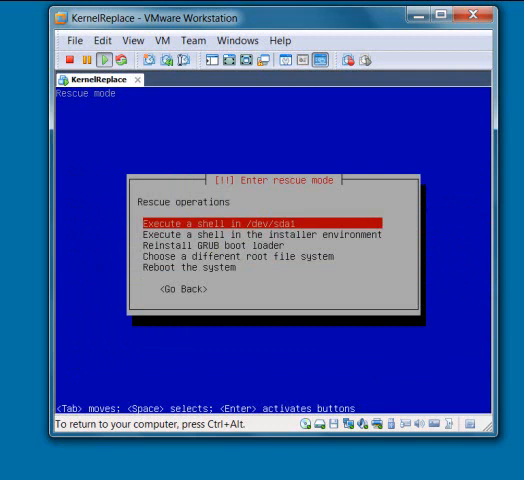
- Execute a root shell on the installed system's /dev/sda1 partition
key("Return")
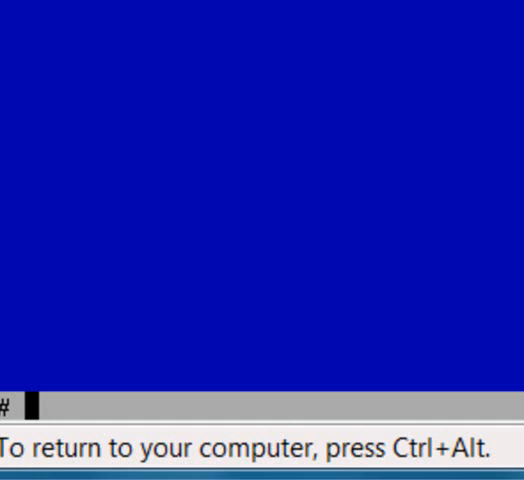
- Run apt-get update in the rescue shell to refresh the package lists
type("ap")
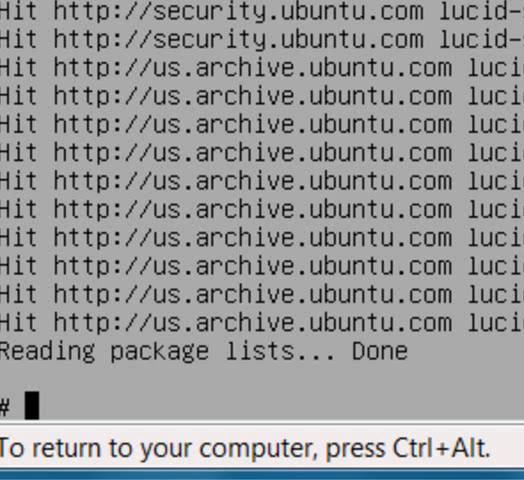
- Run aptitude install linux-generic and answer y to install the kernel packages
type("a")
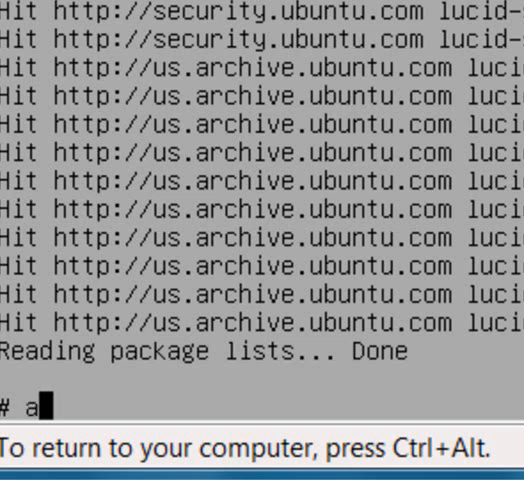
type("ptitude ins")
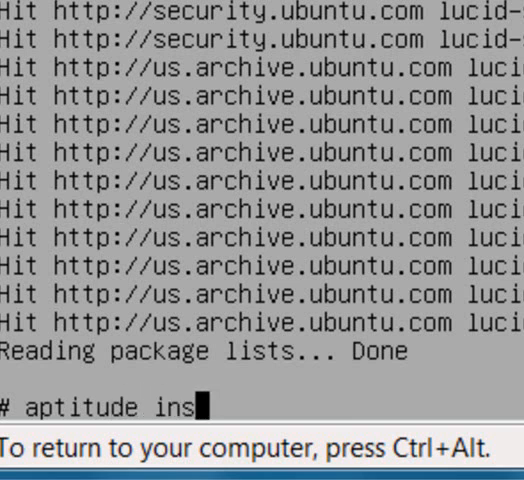
type("tall linux")
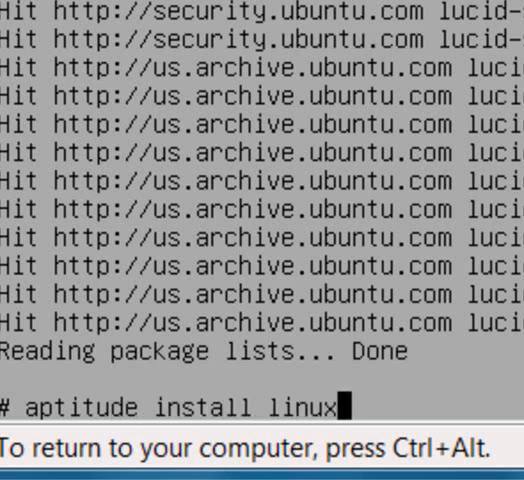
type("-gen")
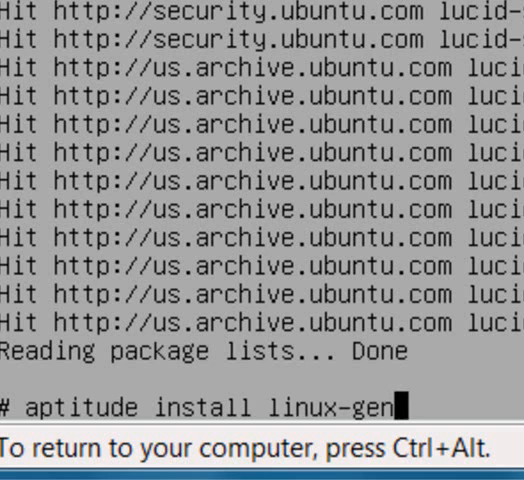
type("eric")
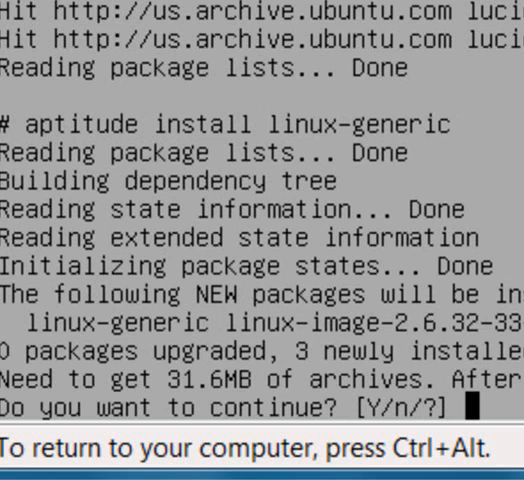
type("y")
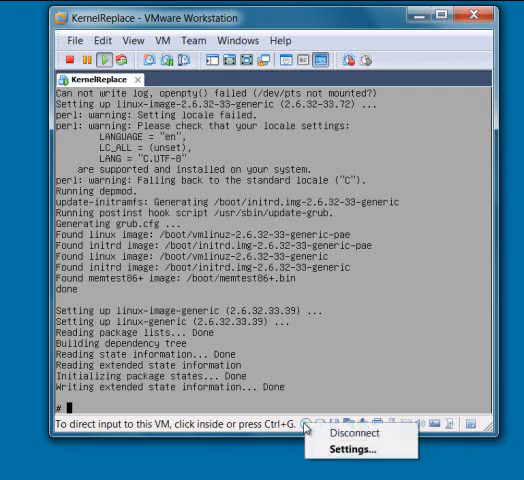
- Disconnect the virtual CD/DVD drive once the kernel install finishes
left_click(356, 432)
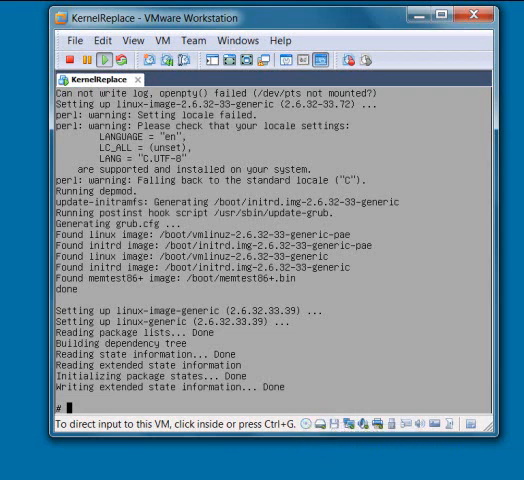
mouse_move(336, 402)
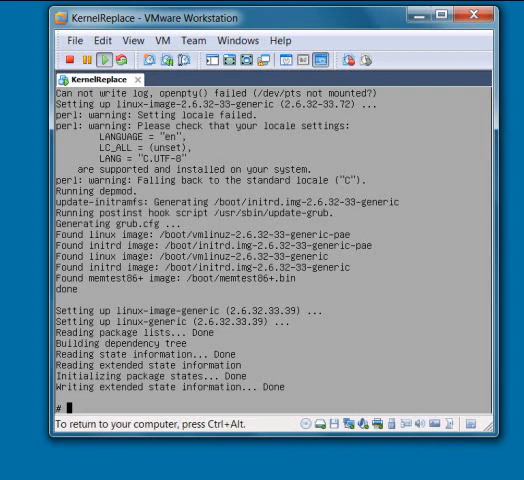
type("exit")
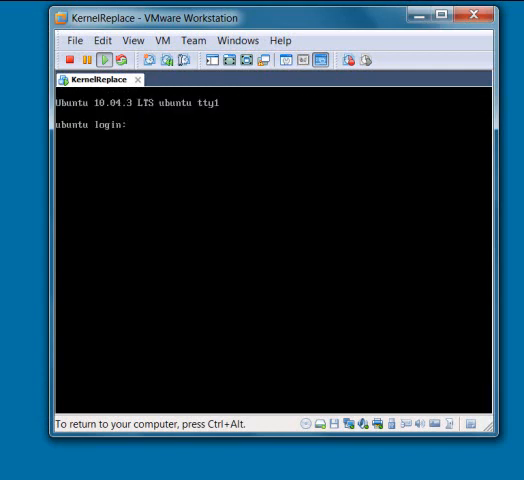
- Log in to Ubuntu as user1 with its password to reach the welcome message
type("u")
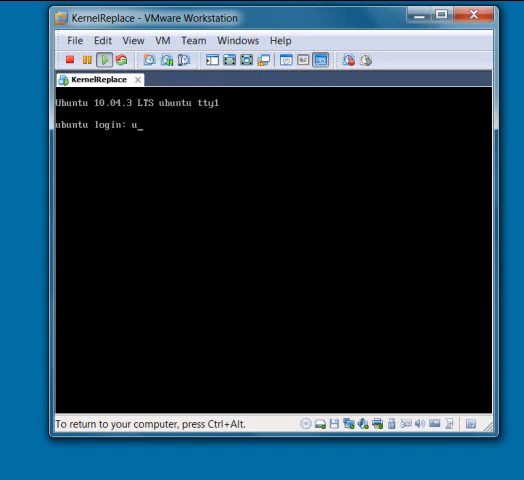
type("ser1")
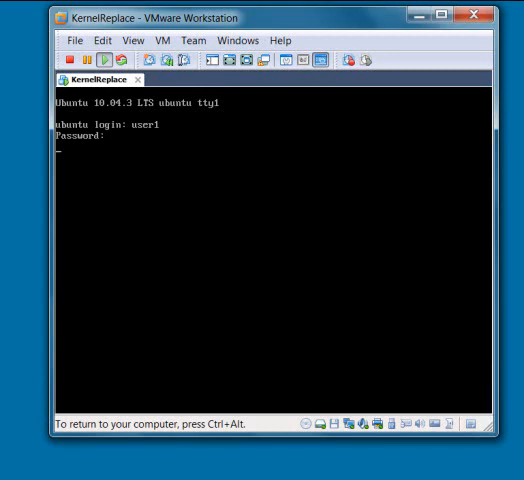
key("Return")
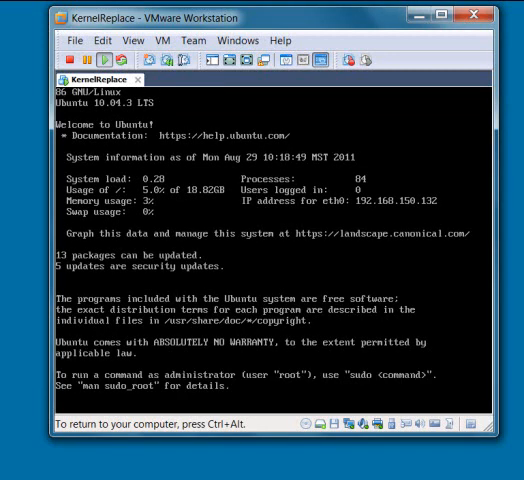